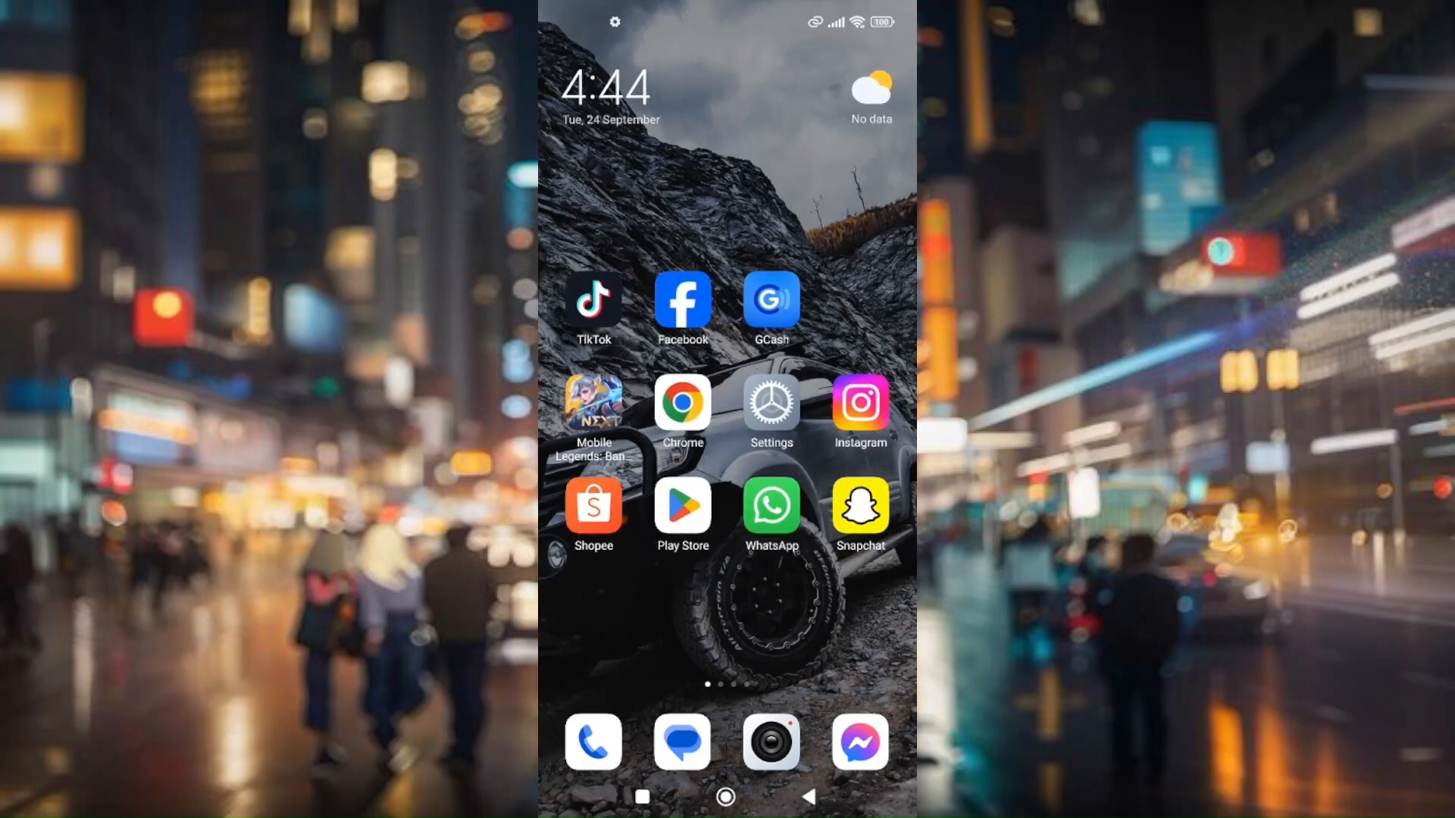
Step: Bring up the Snapchat listing in the Google Play Store, already installed
click(682, 508)
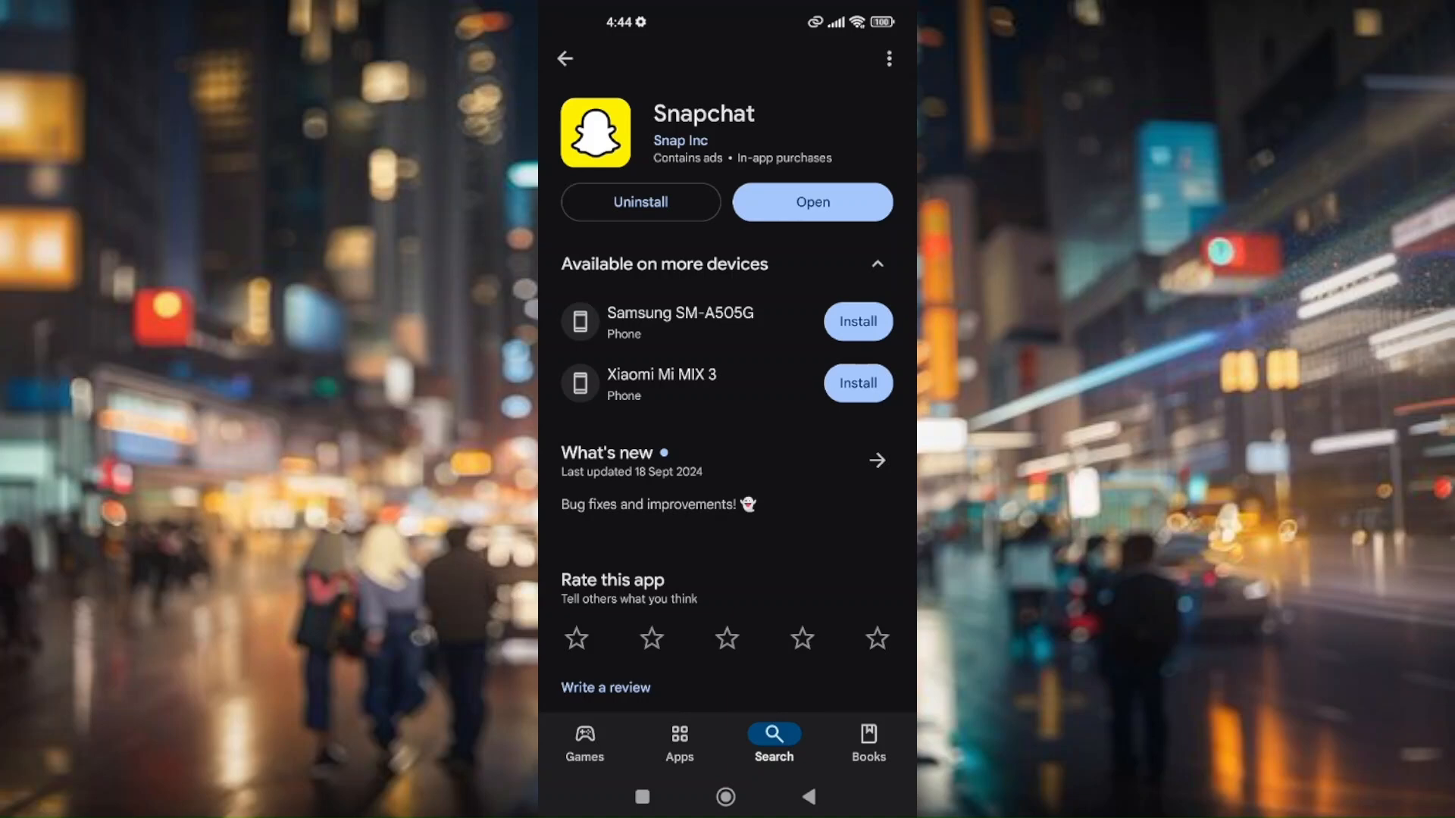
Step: Return to the Android home screen and launch Snapchat to its camera view
click(727, 797)
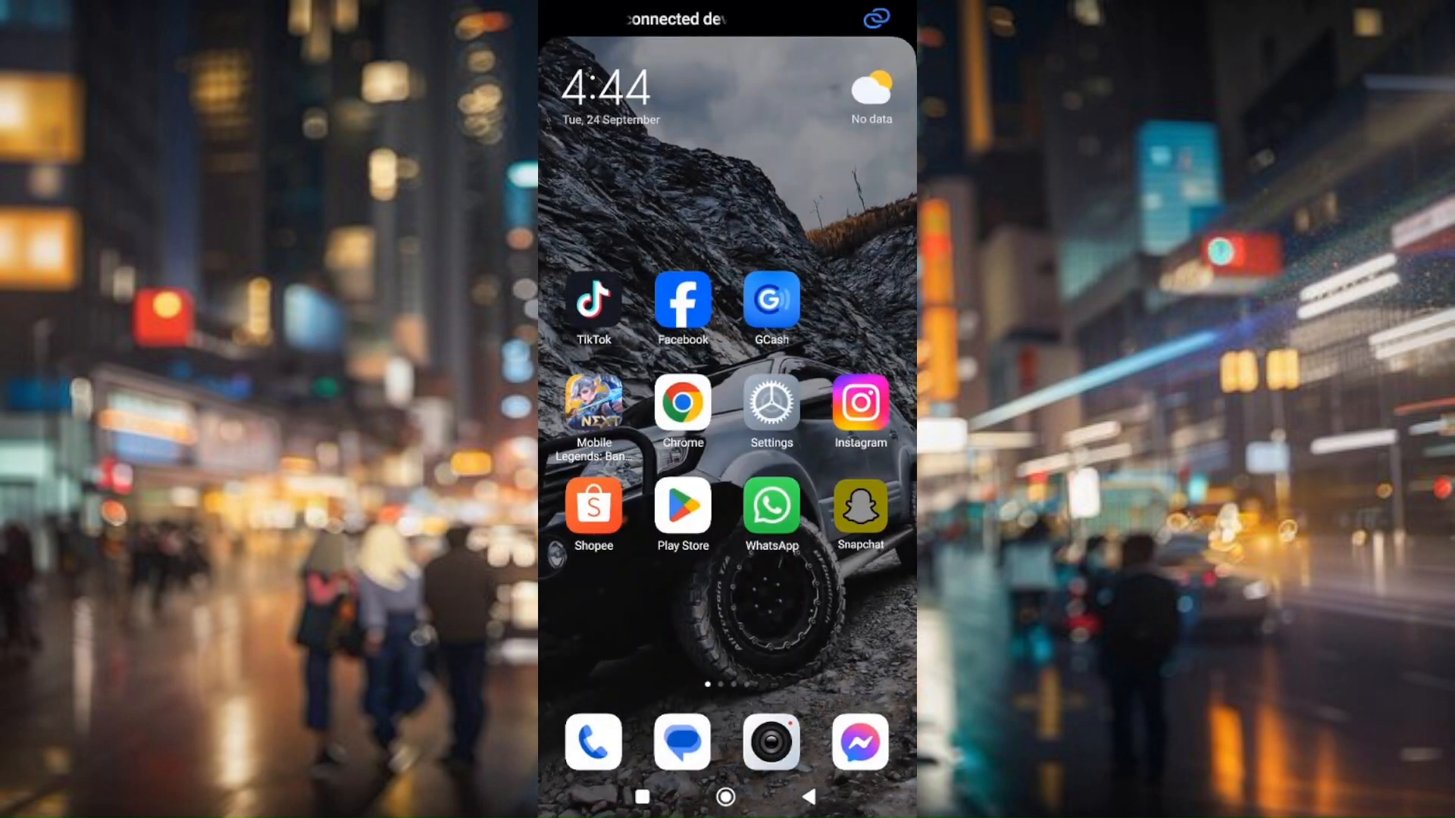
click(858, 507)
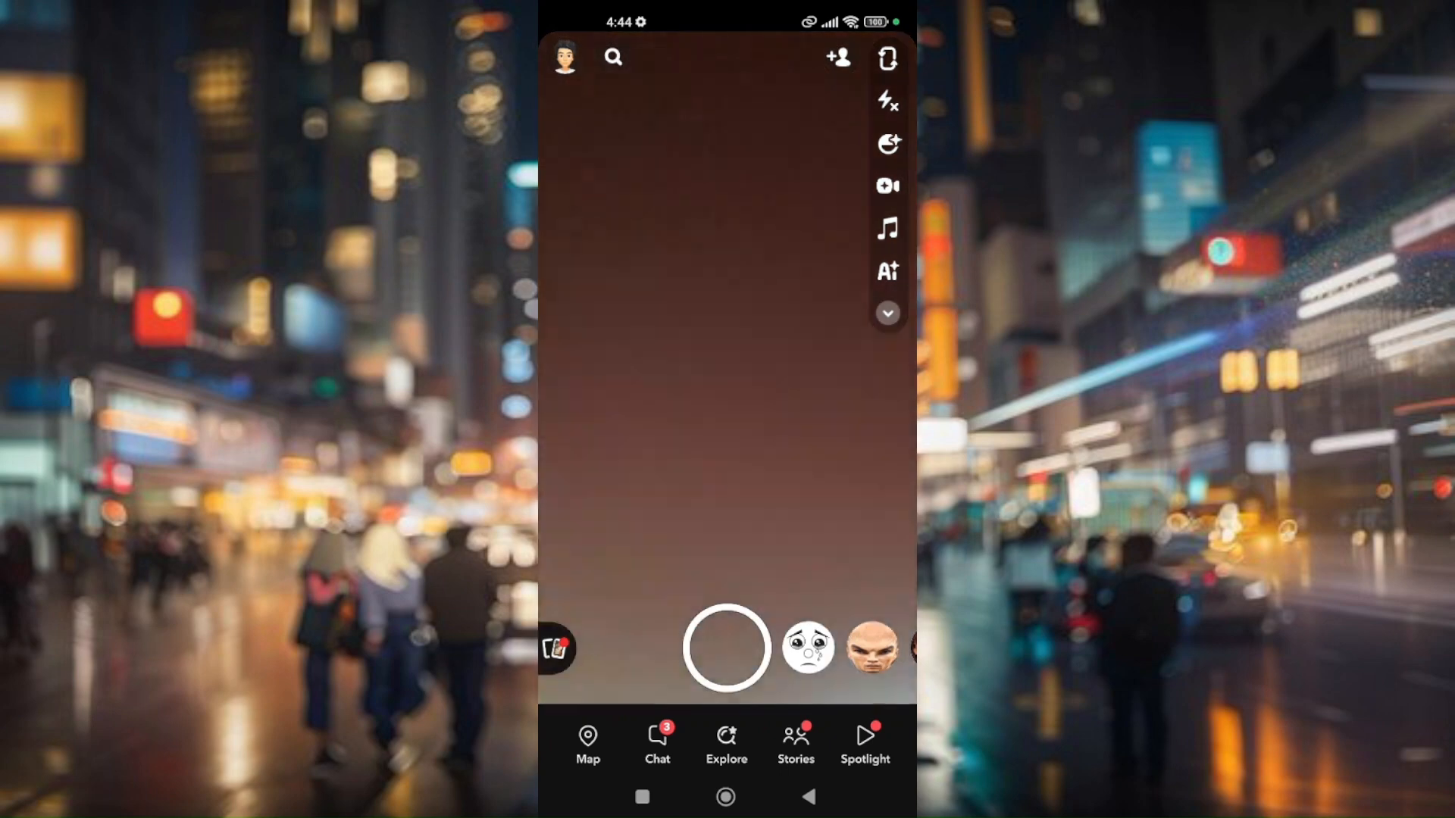
Step: Visit a recent chat with a non-friend, then return to Snapchat's search page
click(613, 57)
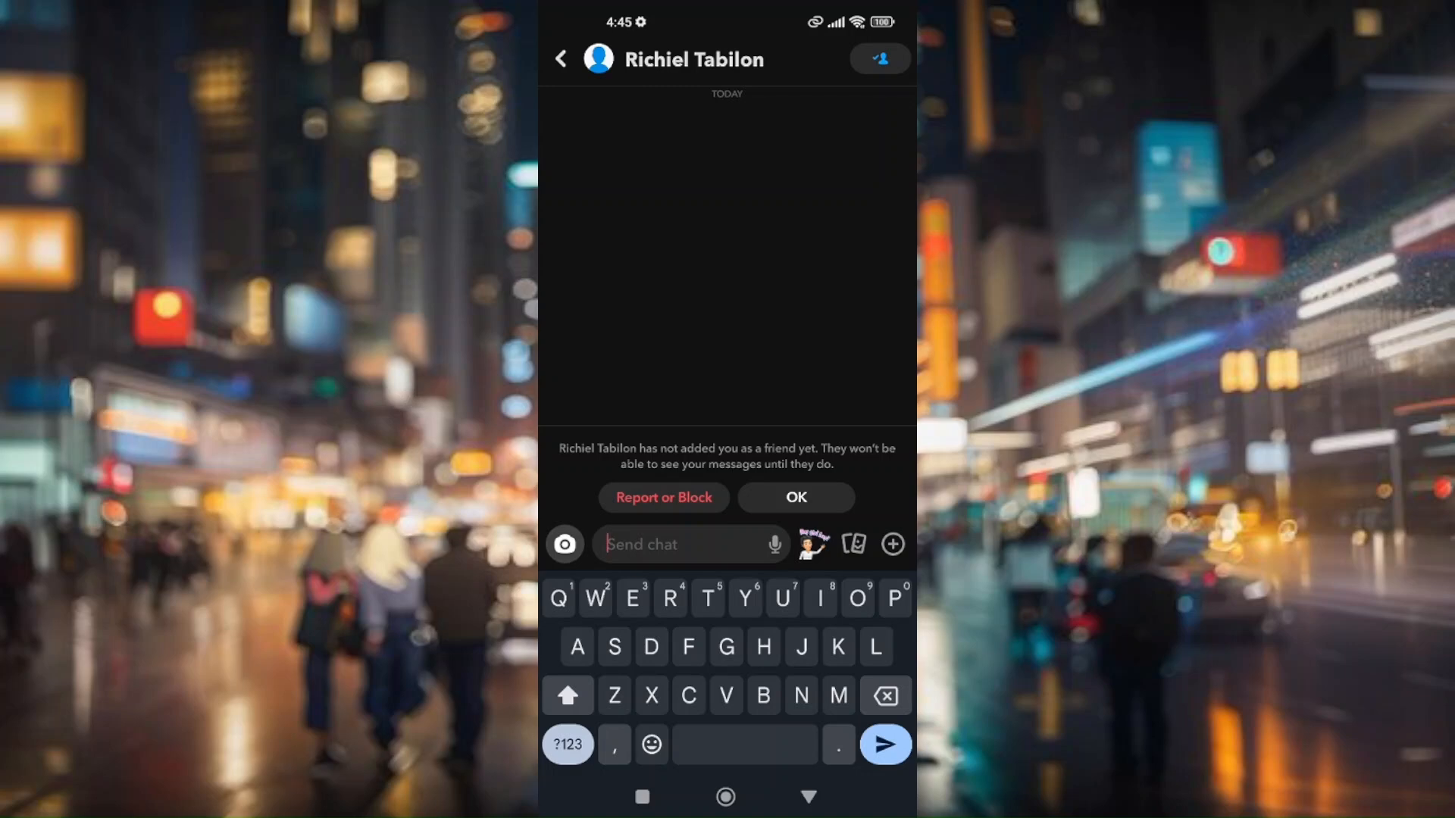
click(891, 544)
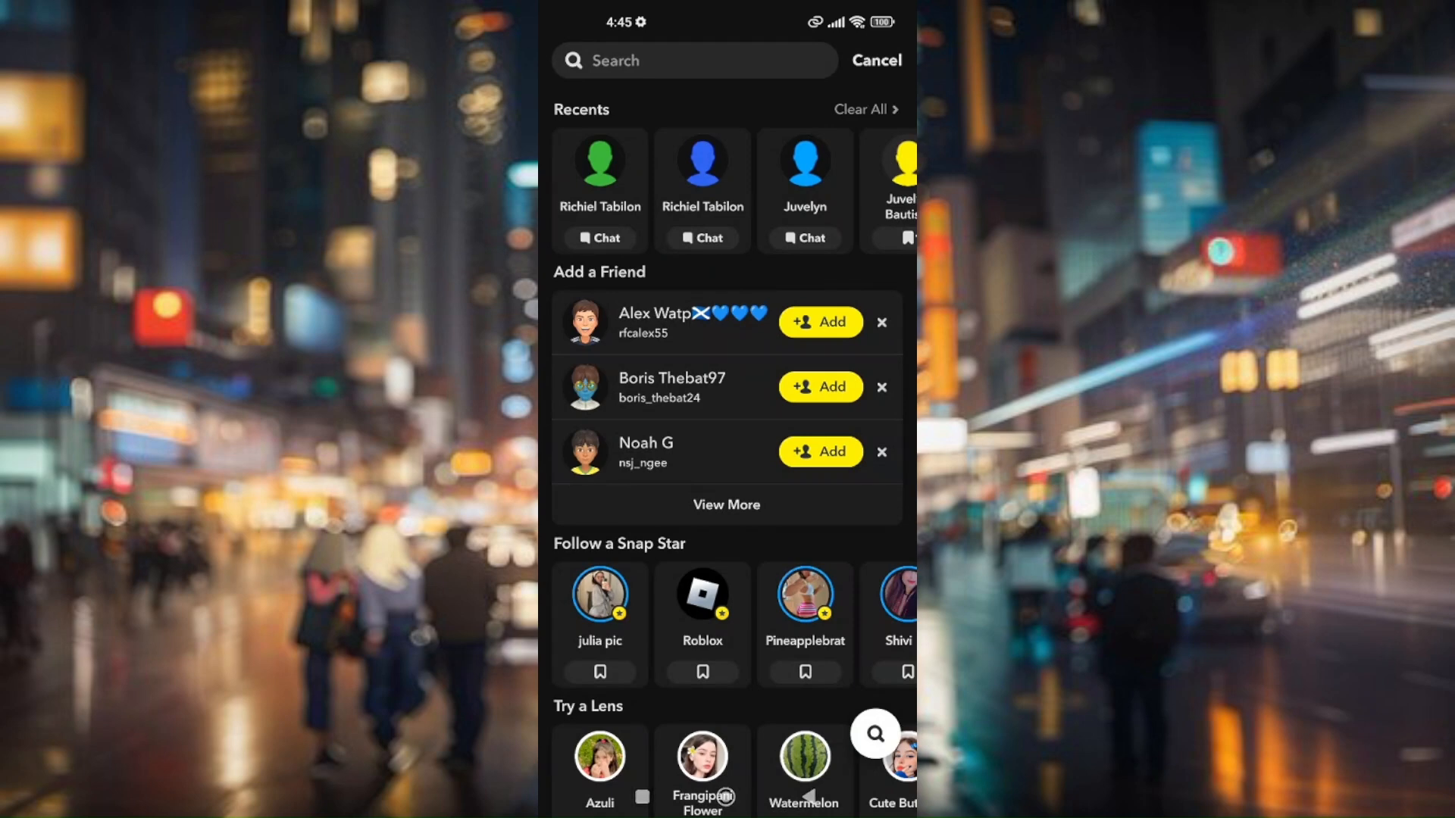
Step: Close search, go to your profile and reach the account settings page
click(876, 59)
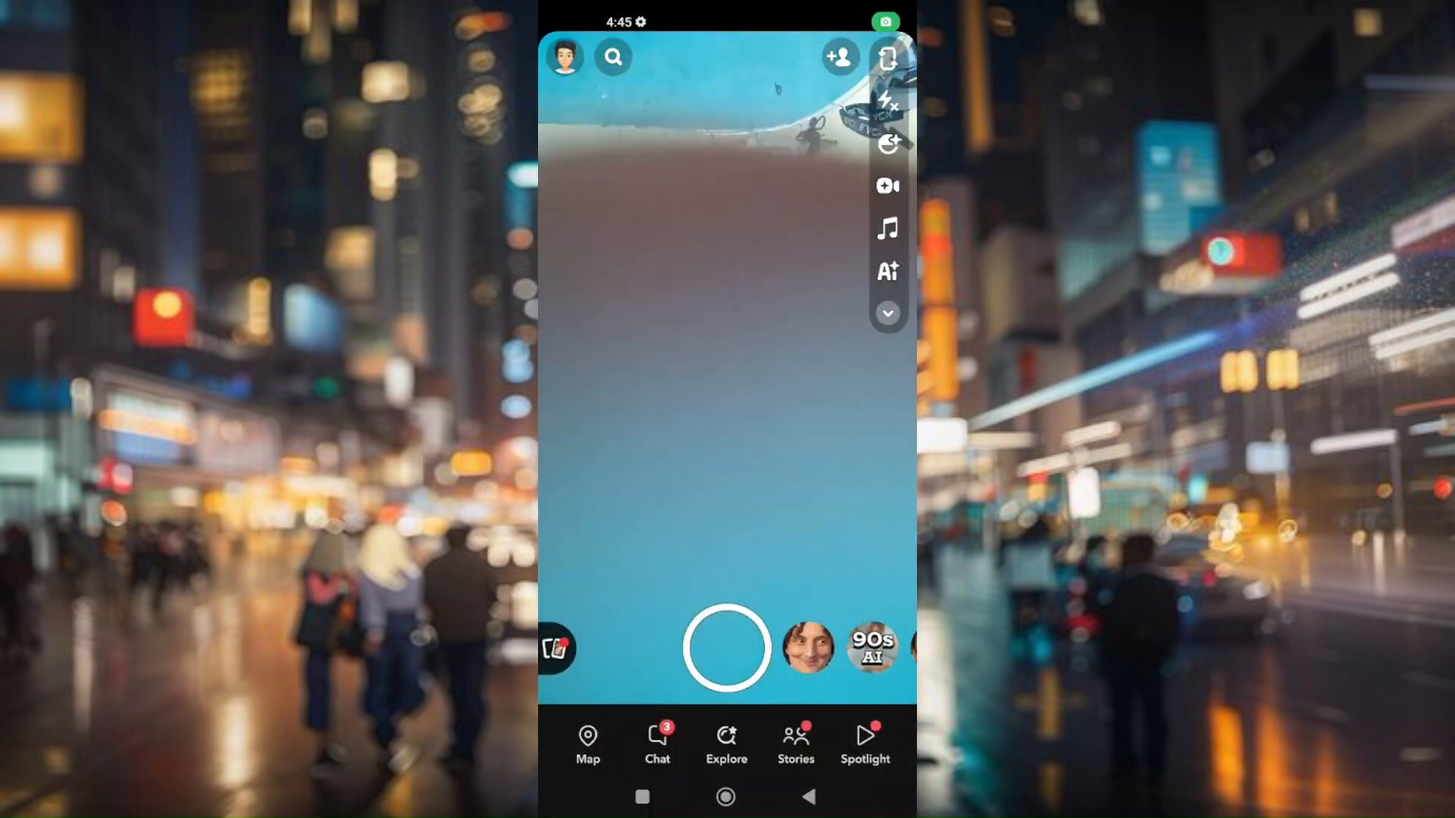
click(566, 55)
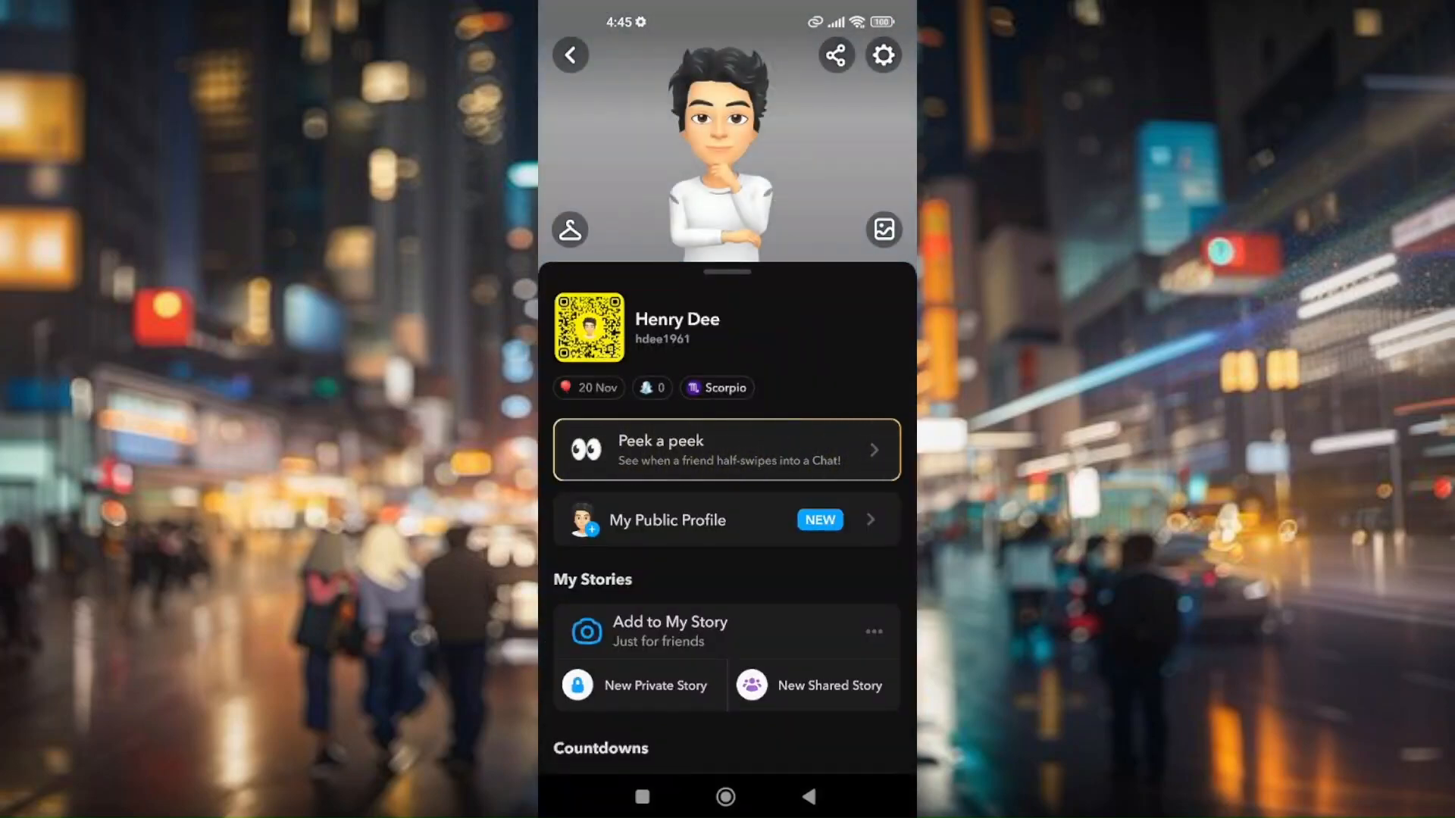
click(881, 54)
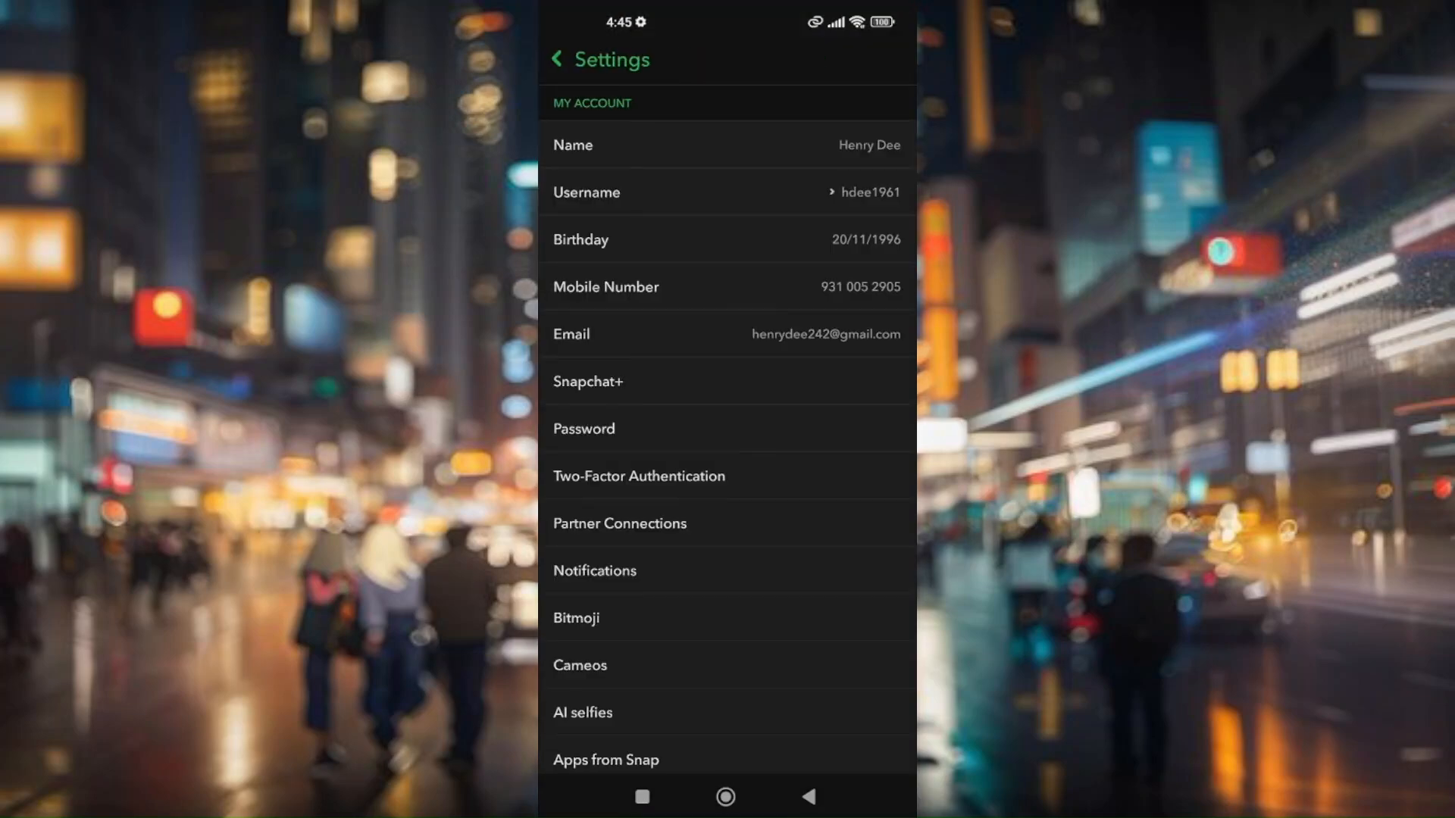
Step: Scroll Settings to Support and enter the Snapchat Help Centre
scroll(up, 3)
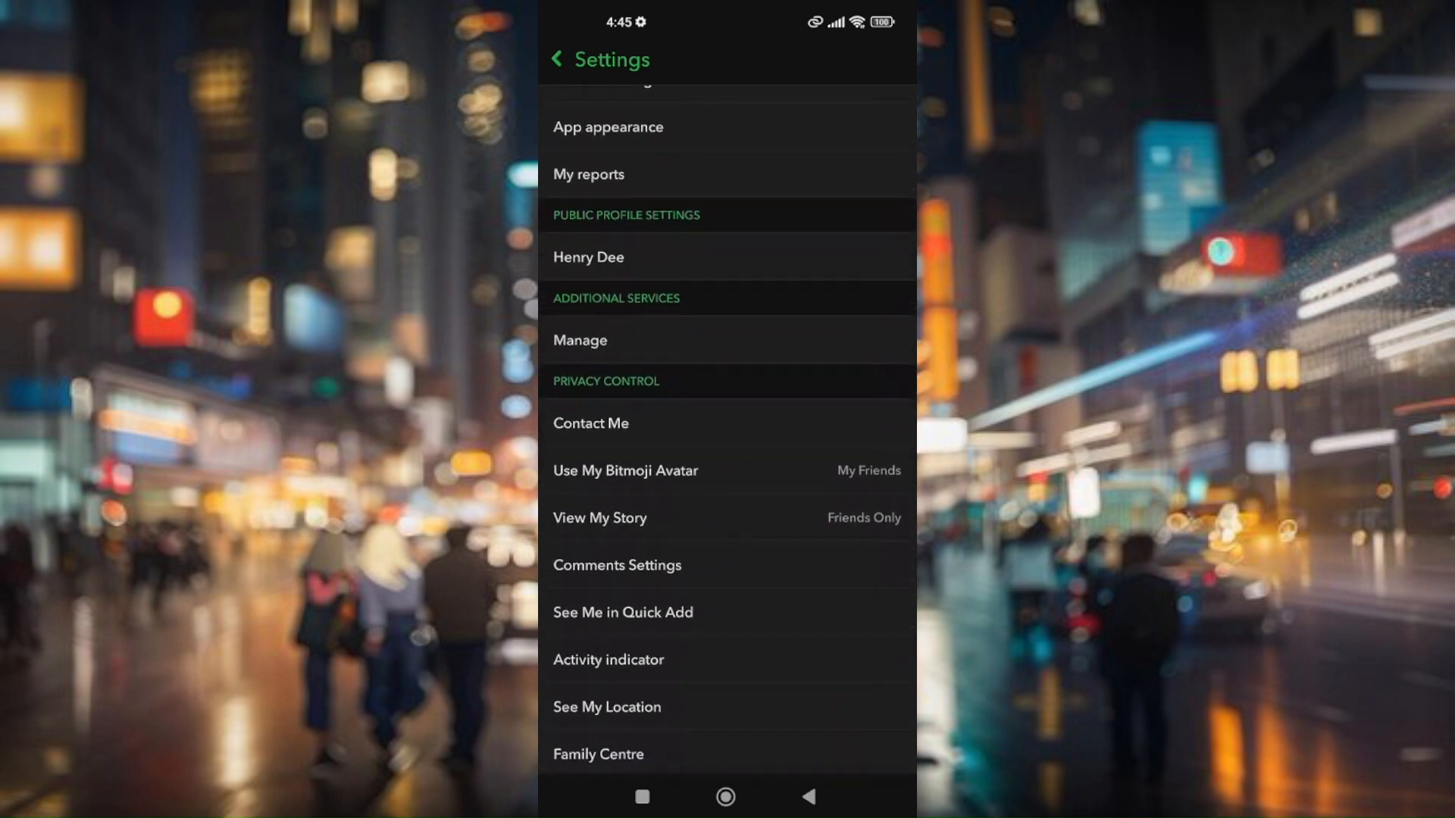
scroll(down, 3)
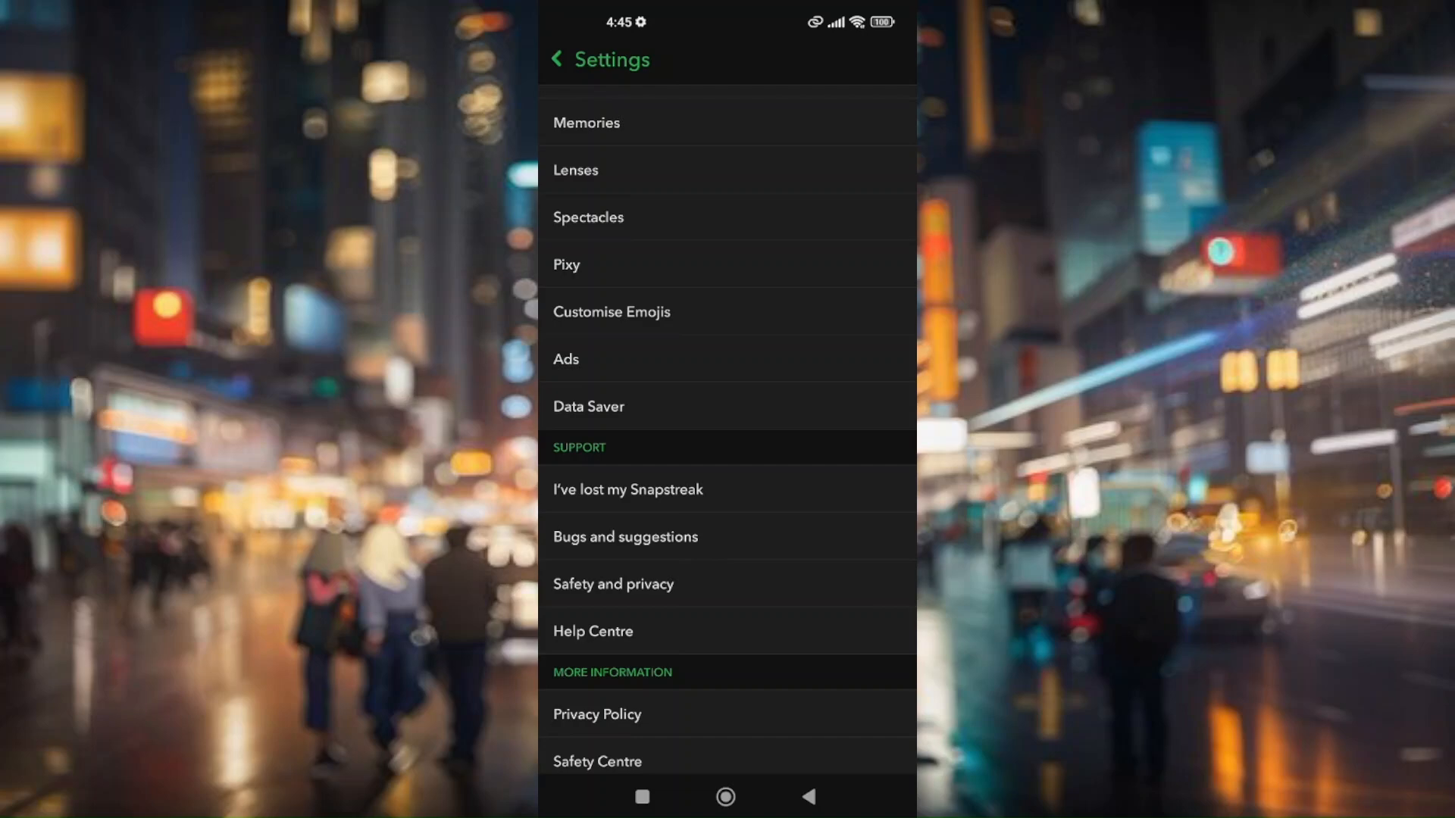
click(593, 631)
text(Game)
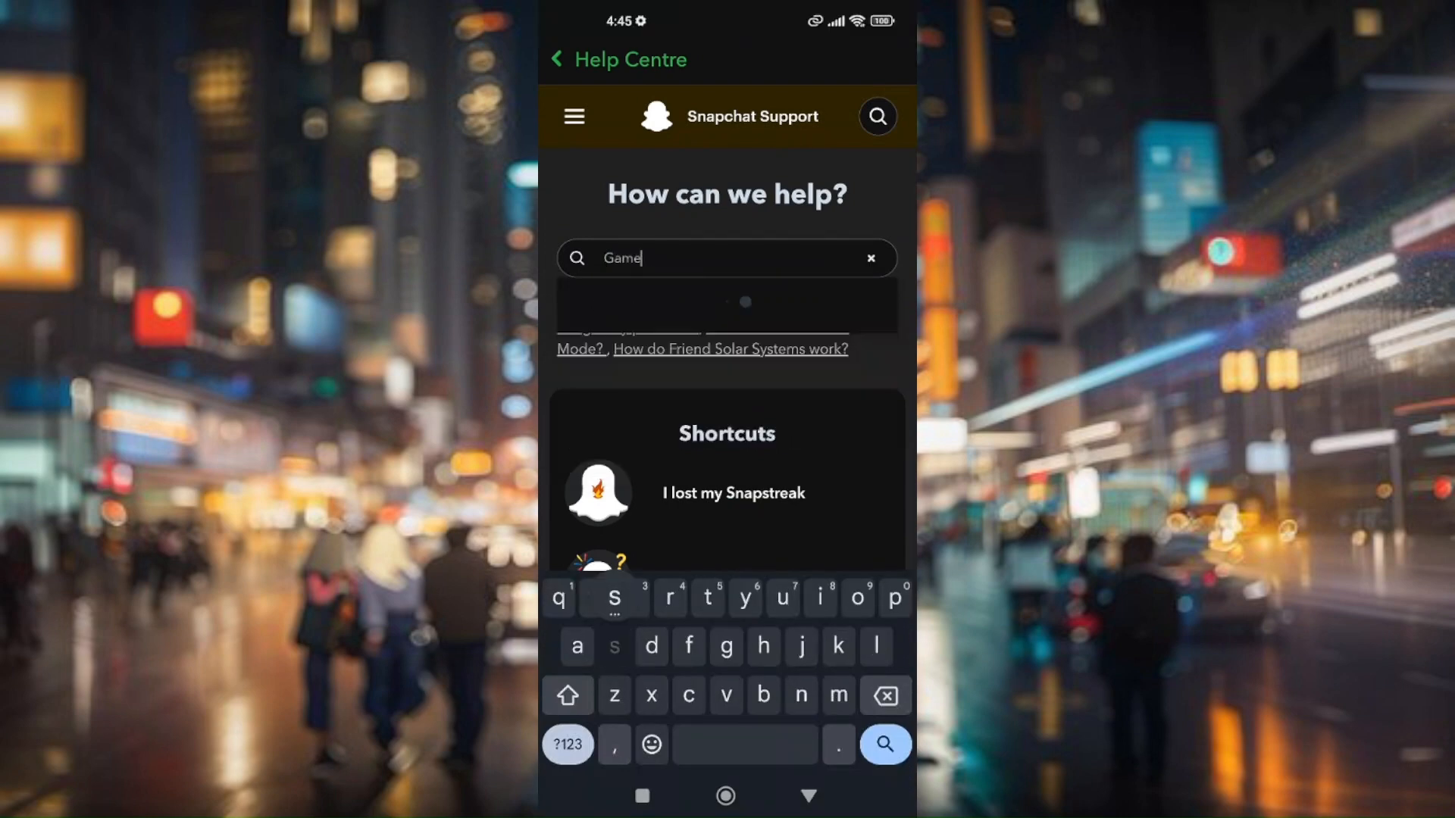
Step: Search the Help Centre for 'Games' and view the 'Games on Snapchat' article
text(s)
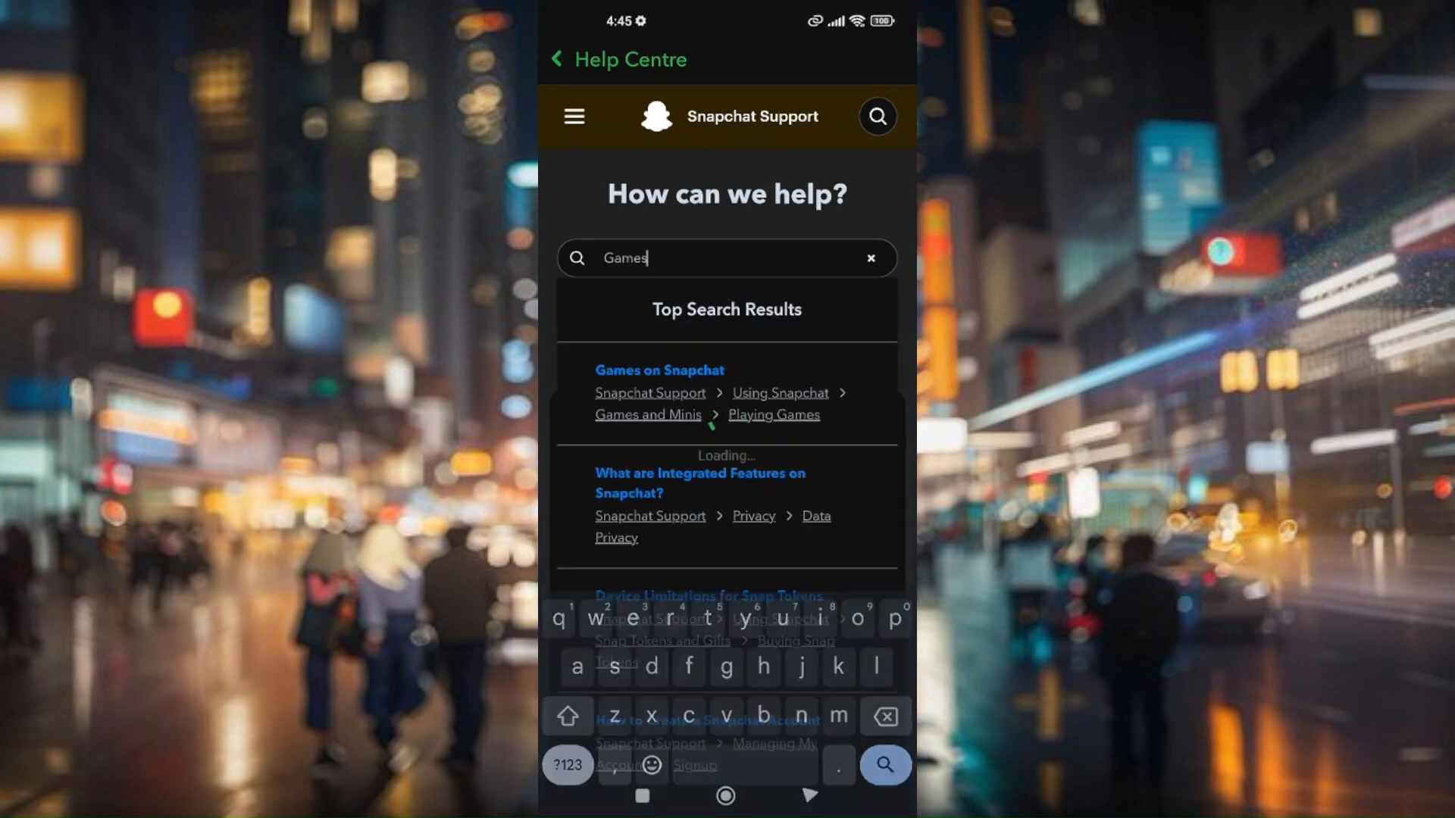
click(882, 764)
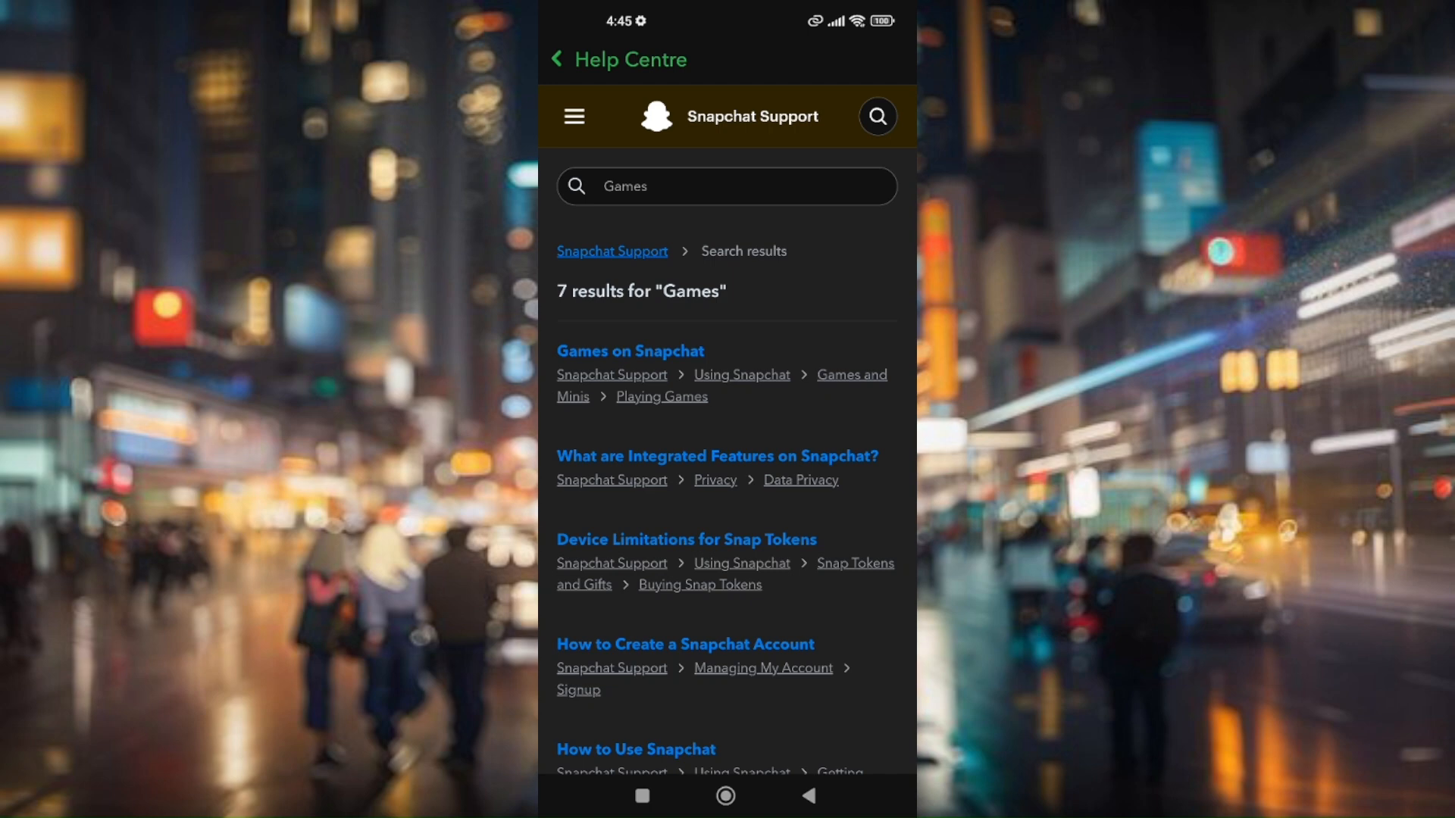
click(629, 351)
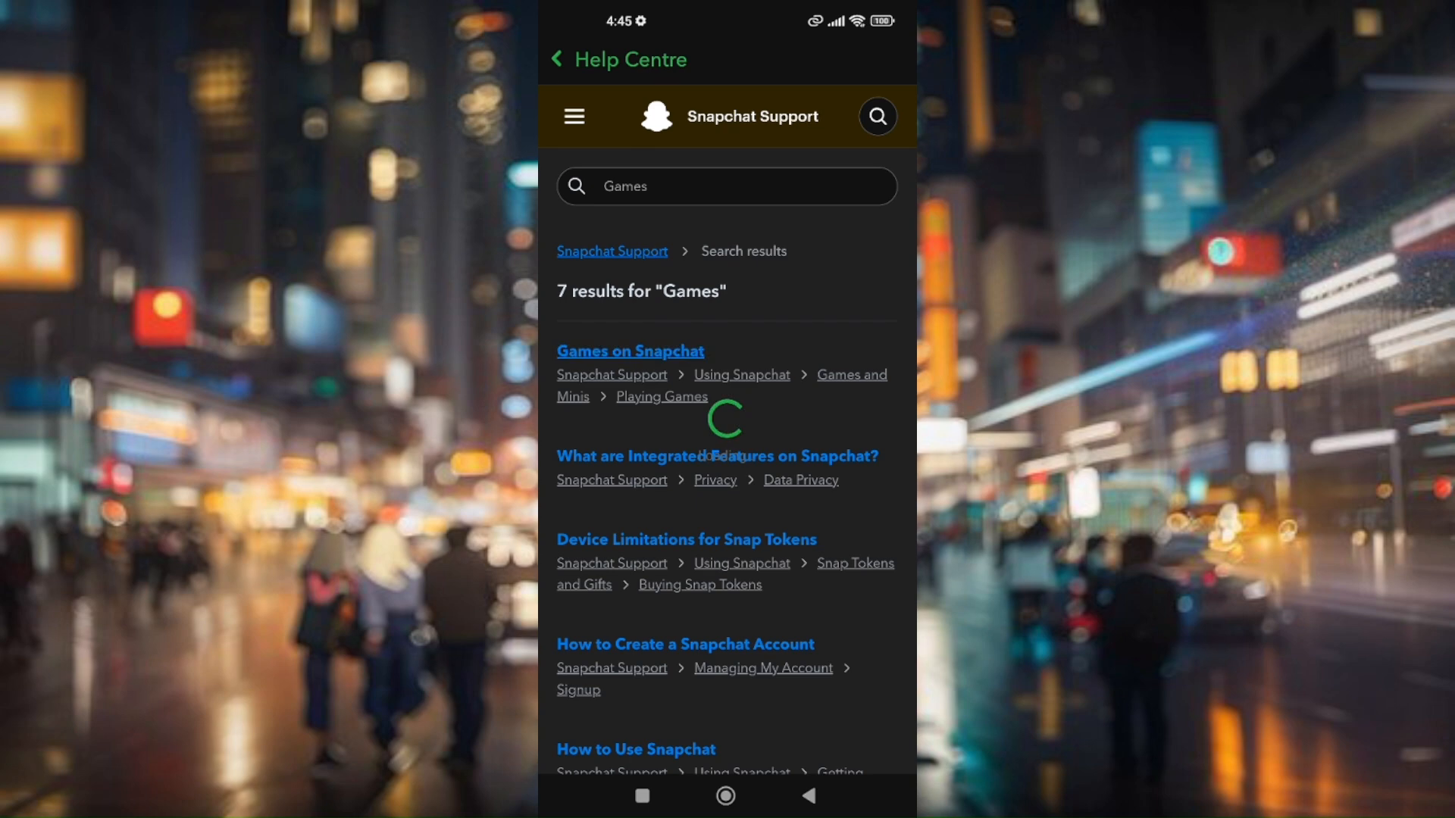
click(629, 351)
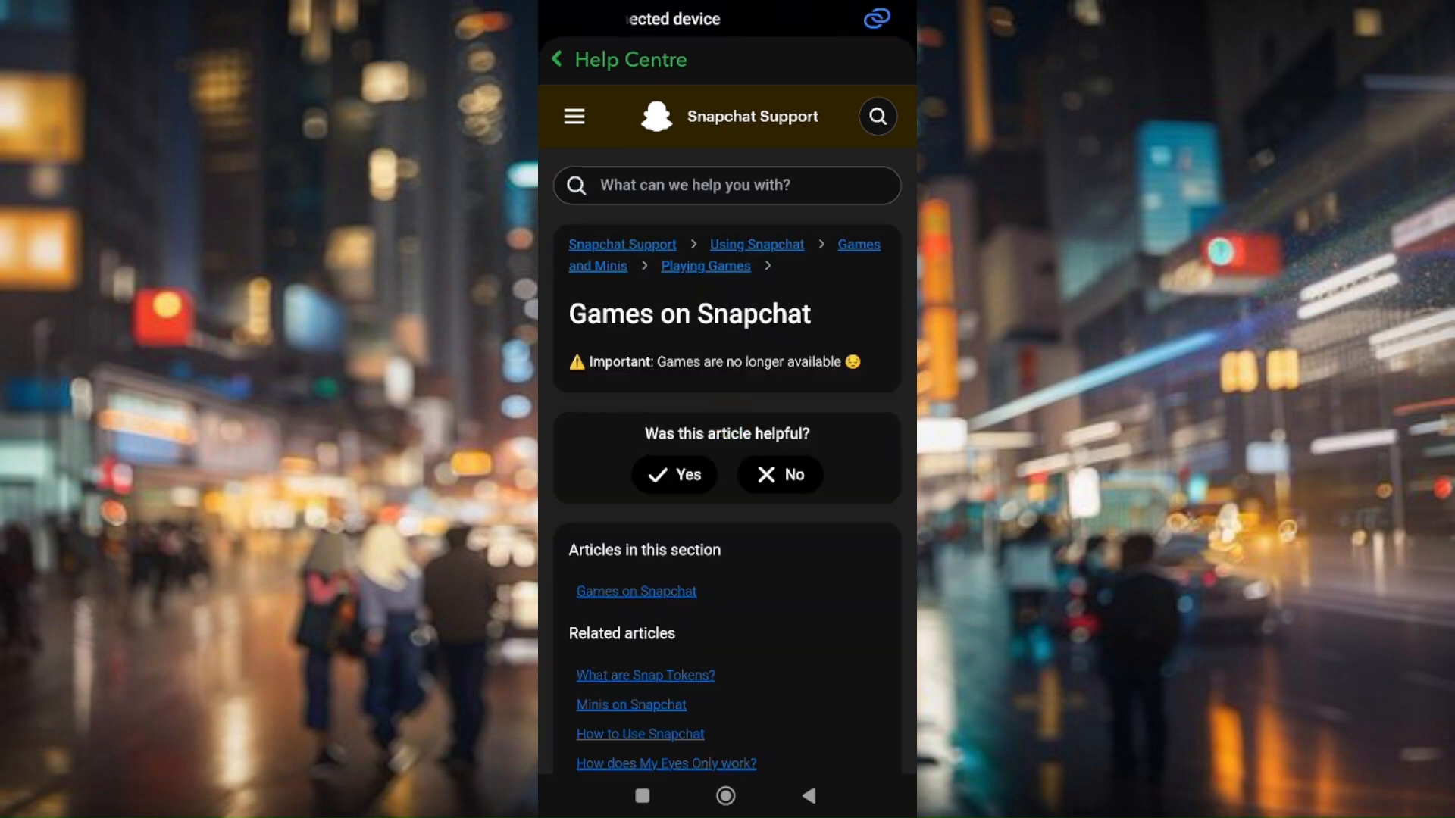